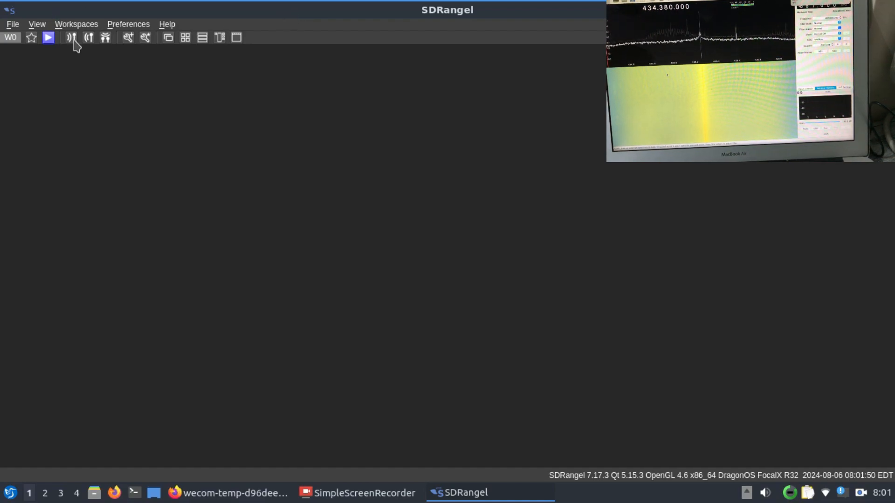
mouse_move(88, 37)
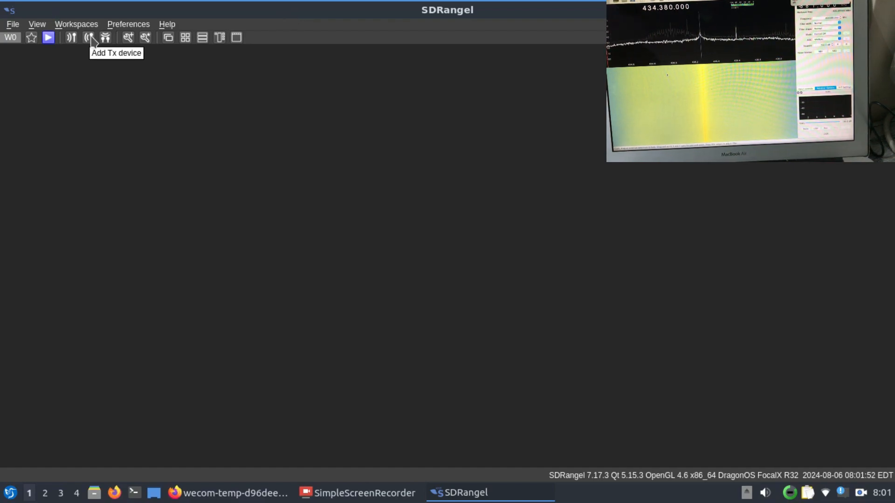
Step: Add PlutoSDR[0] as a new transmit device
left_click(90, 37)
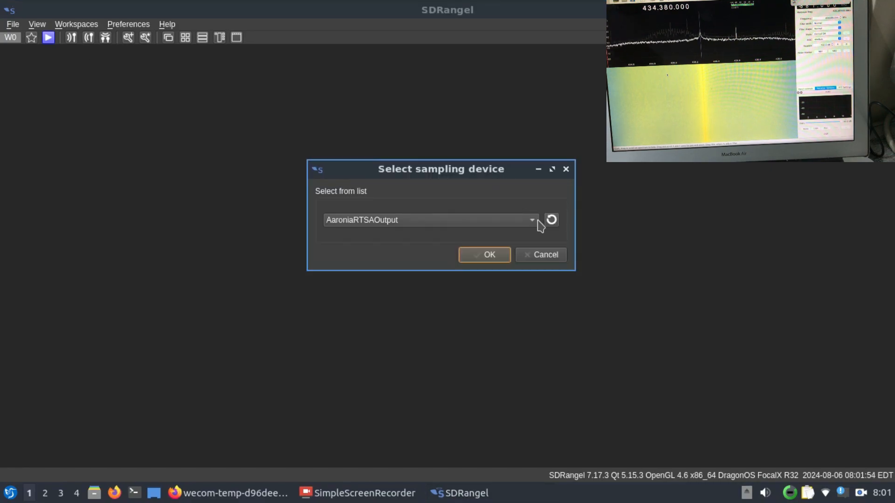
mouse_move(528, 231)
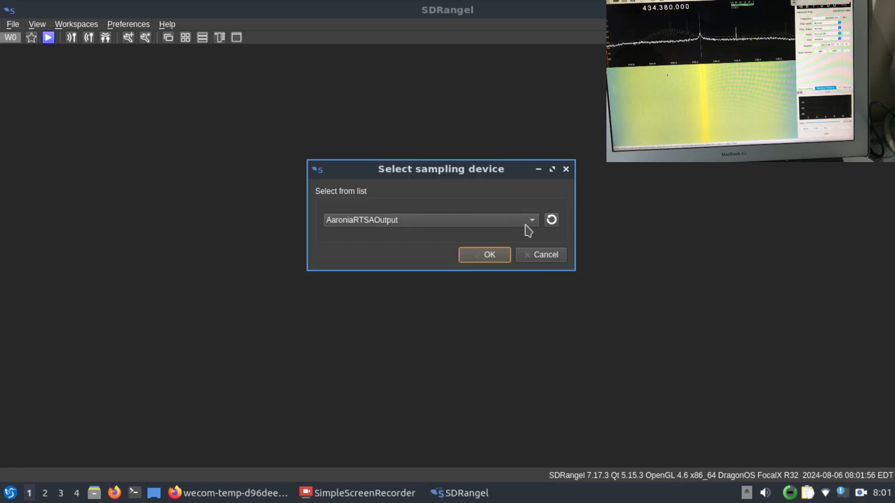
left_click(430, 220)
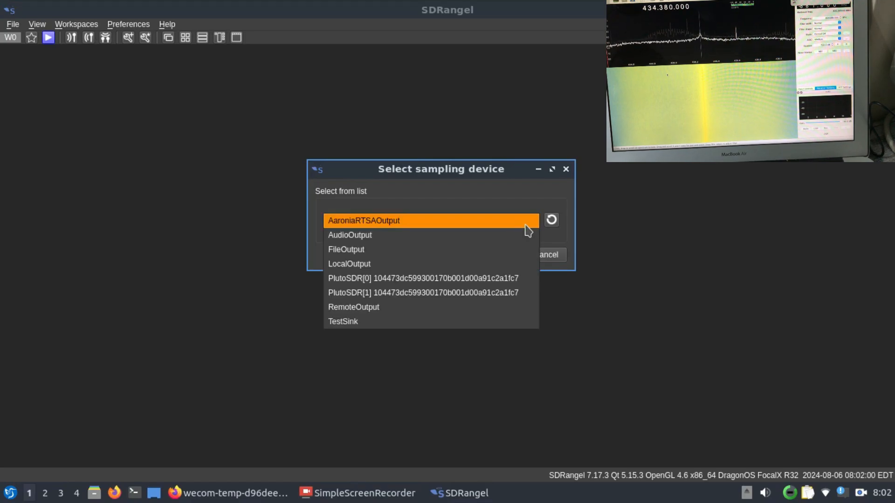
left_click(423, 279)
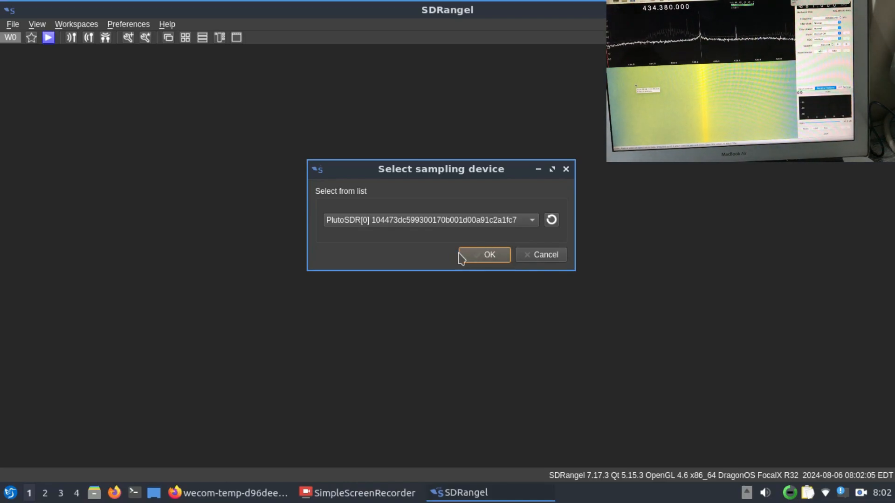
left_click(484, 255)
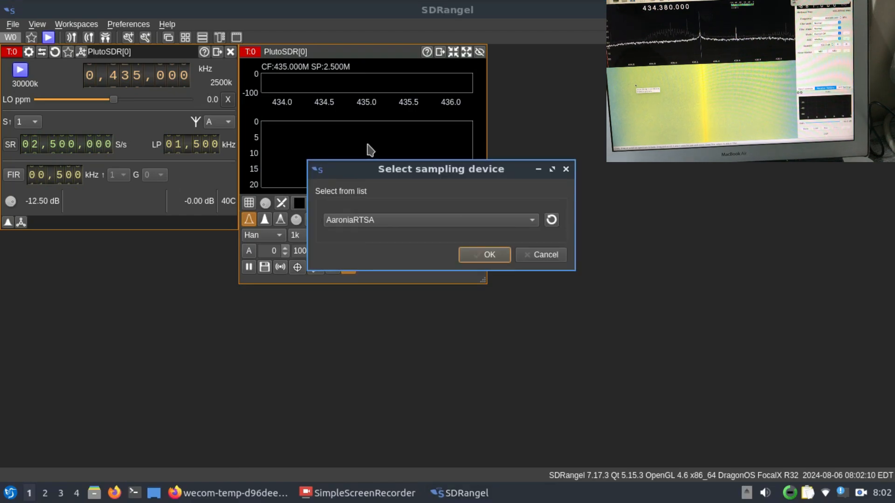
Step: Add PlutoSDR[0] as a receive device with its own spectrum panel
left_click(429, 220)
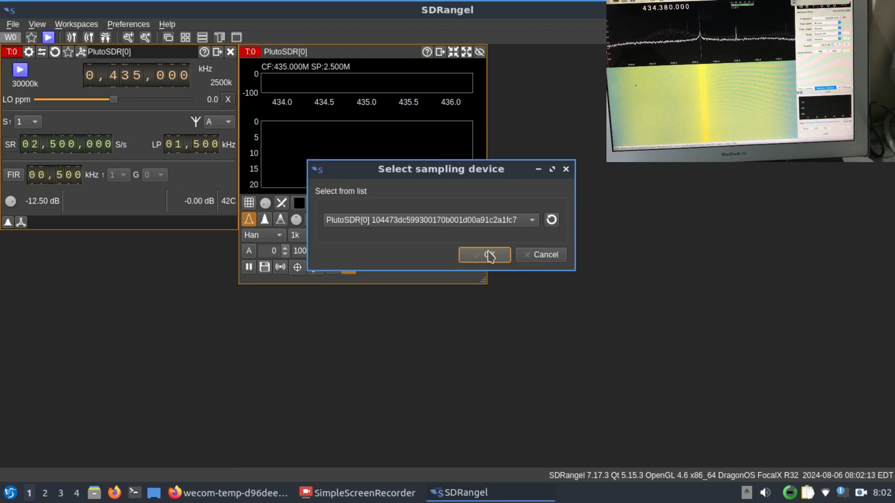
left_click(484, 254)
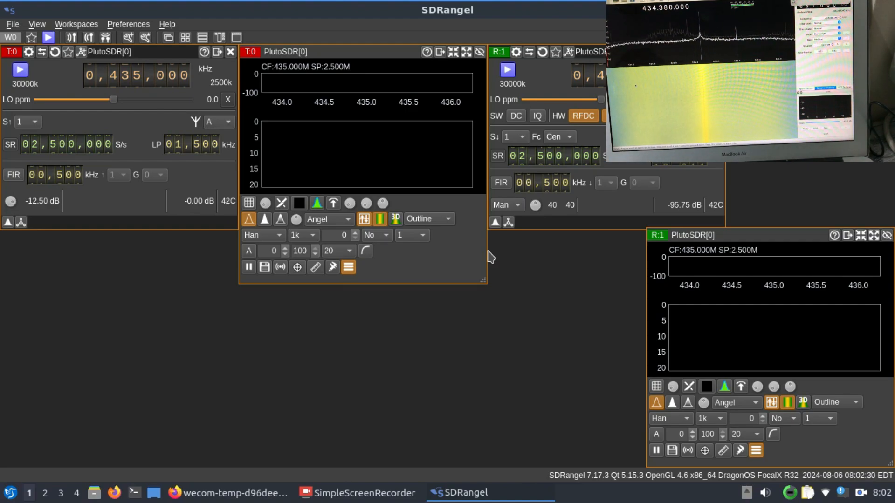
mouse_move(424, 135)
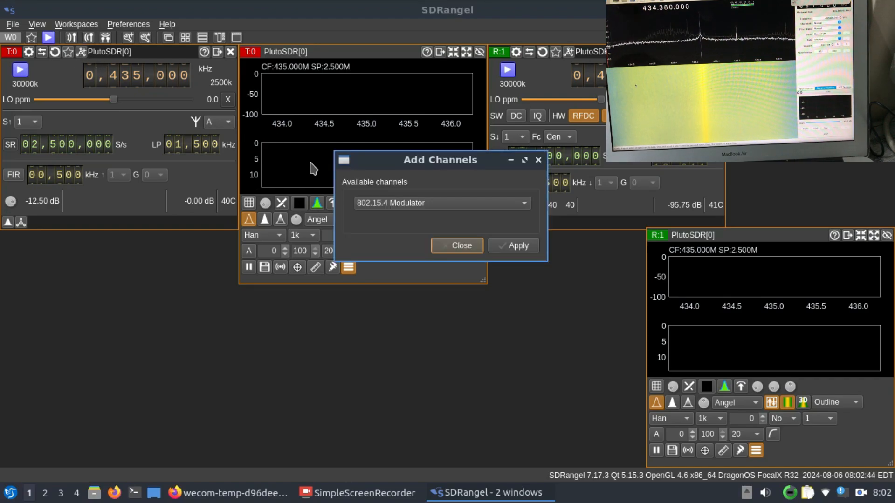
mouse_move(414, 221)
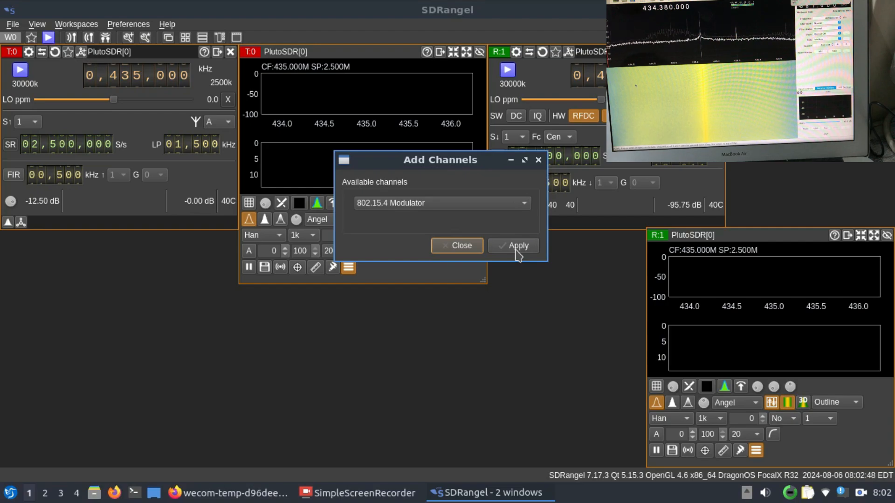
Step: Attach an 802.15.4 Modulator channel to the PlutoSDR transmit device
left_click(513, 246)
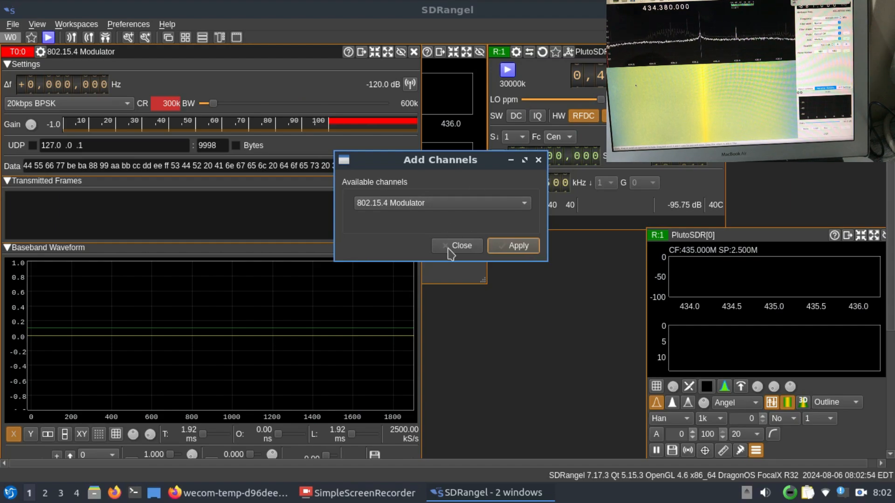
left_click(462, 245)
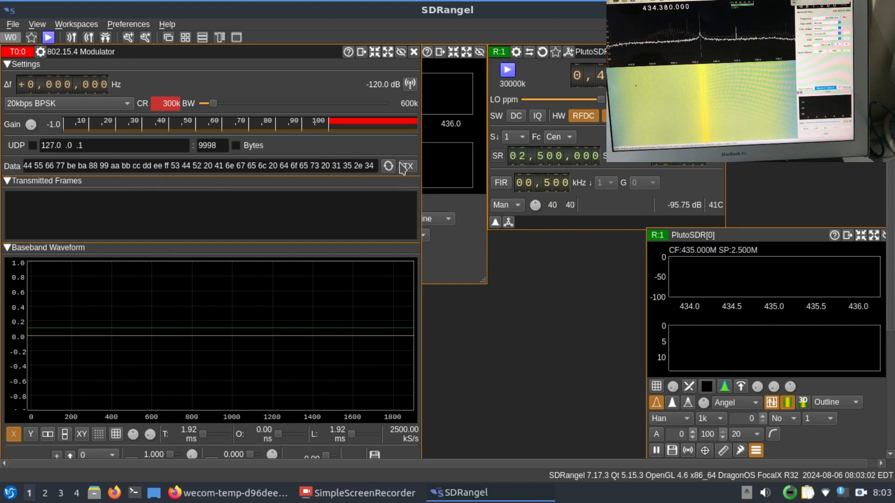
mouse_move(304, 59)
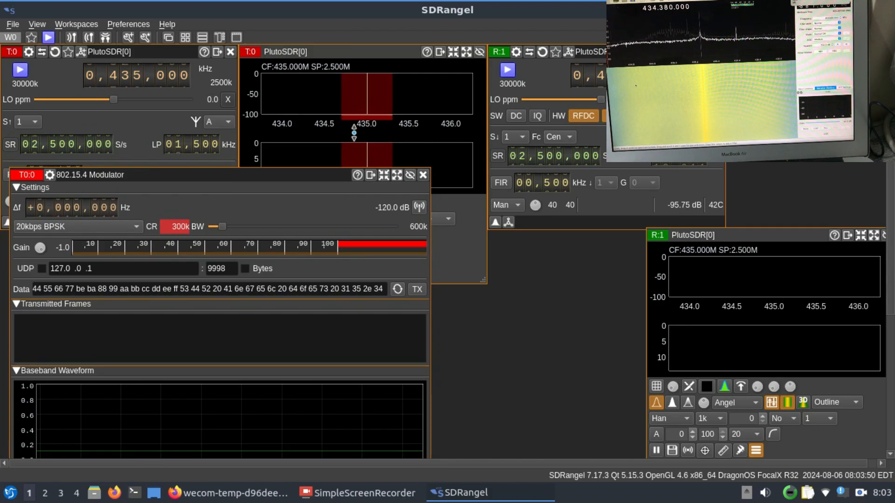
mouse_move(350, 99)
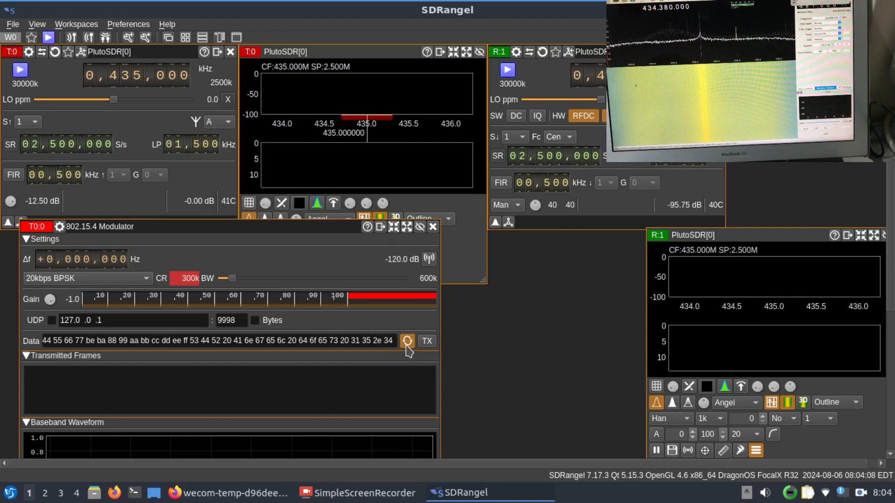
Step: Enable repeated frame transmission and start the transmit and receive devices at 435 MHz
left_click(408, 341)
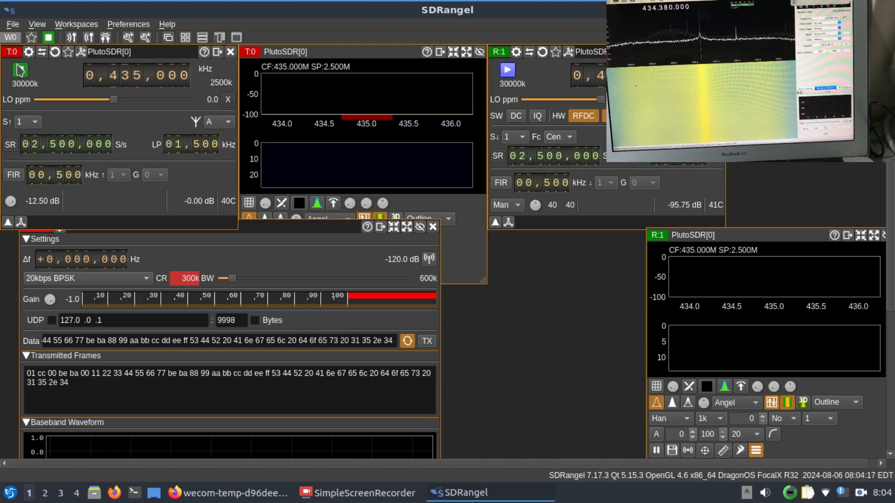
left_click(20, 69)
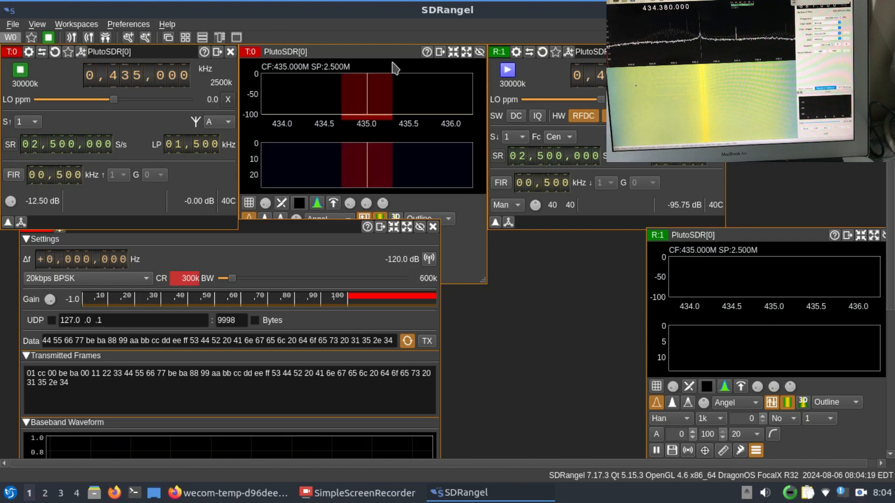
left_click(506, 70)
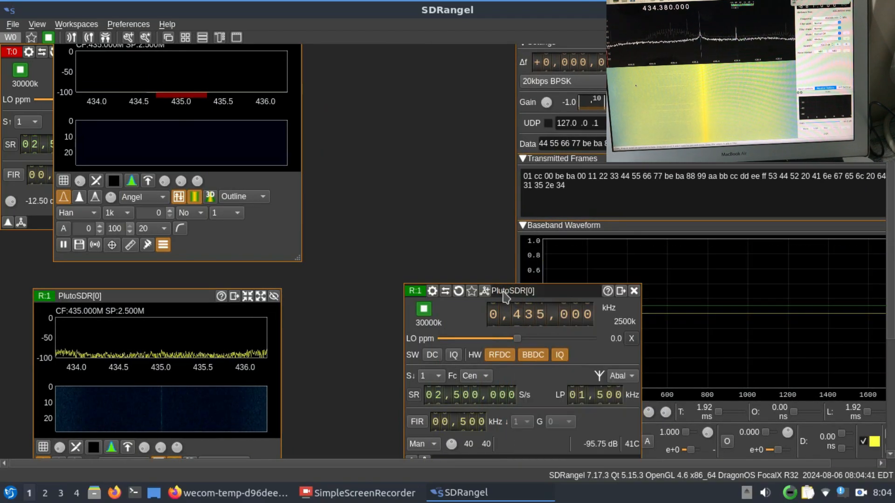
Step: Move the receive device panel to the top for a clearer window layout
left_click_drag(503, 290, 360, 65)
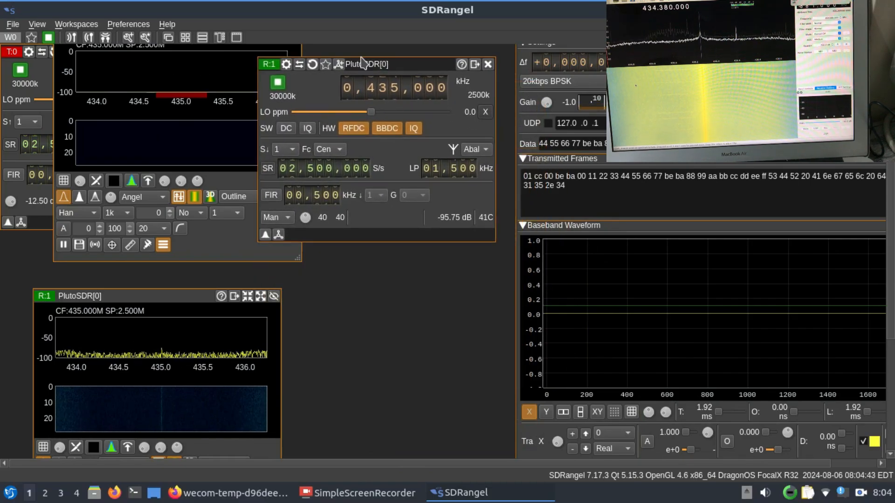
left_click_drag(365, 64, 377, 55)
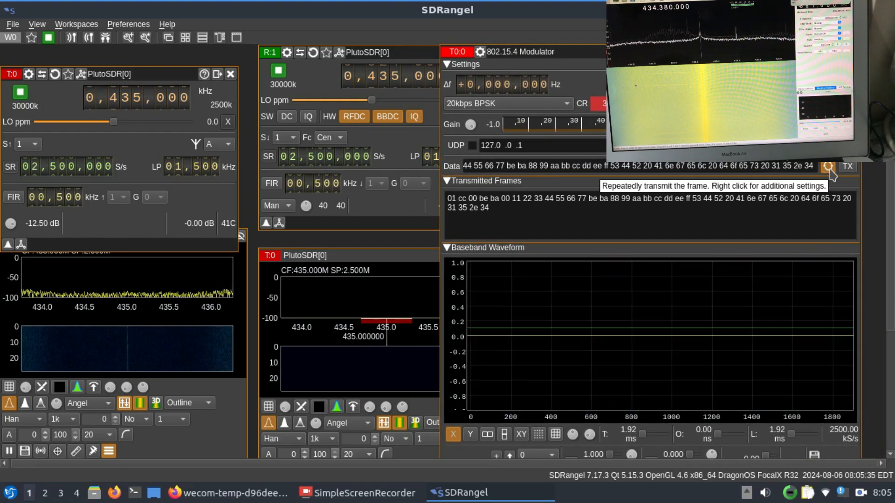
Step: Set the repeat settings to infinite frames with 0 delay between frames
right_click(828, 167)
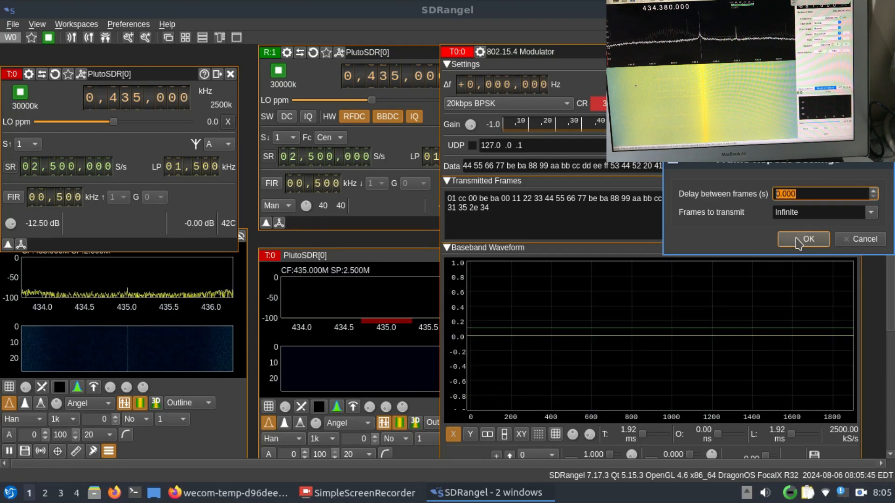
left_click(803, 239)
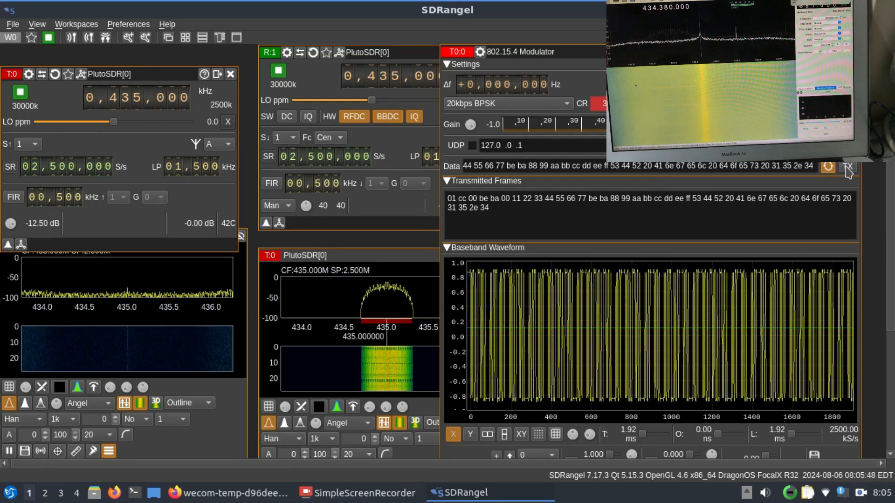